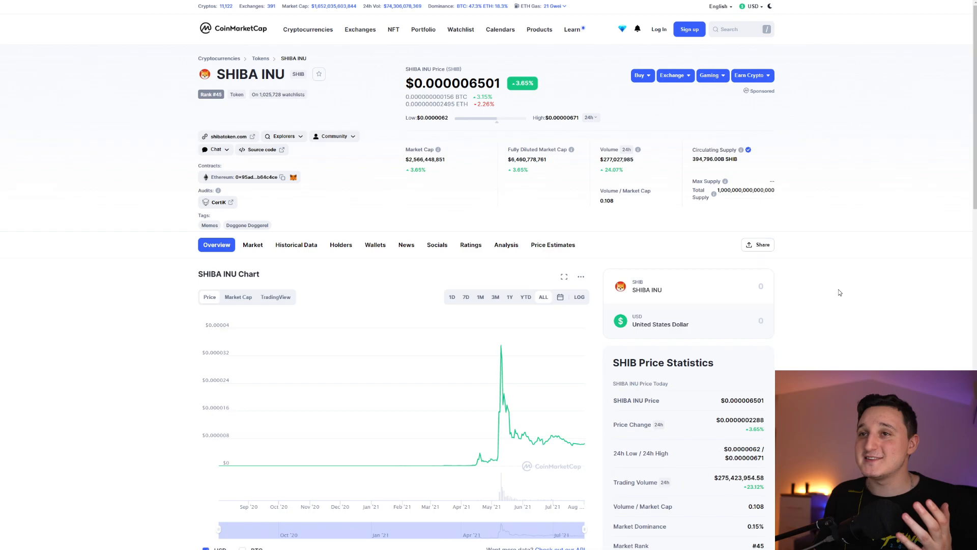
{"action": "mouse_move", "coordinate": [835, 289]}
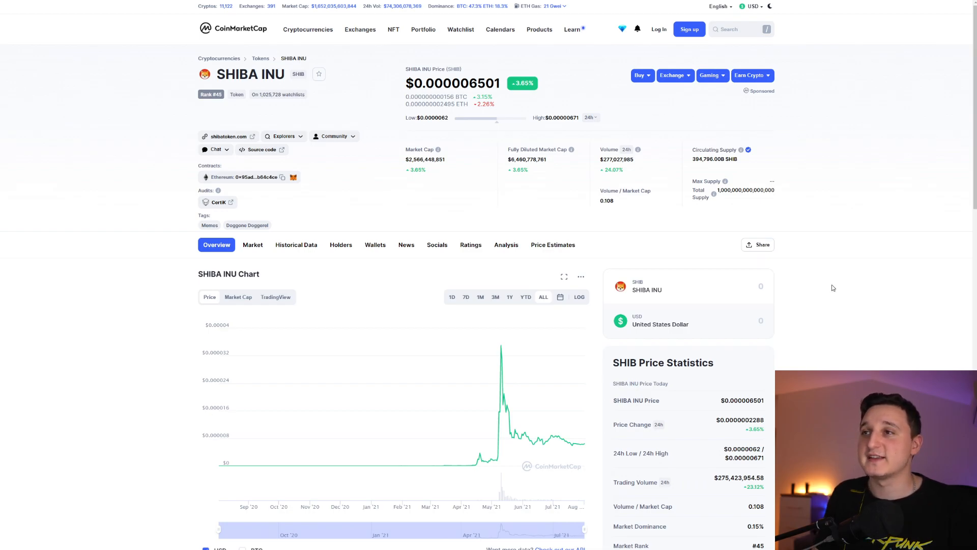
{"action": "mouse_move", "coordinate": [607, 189]}
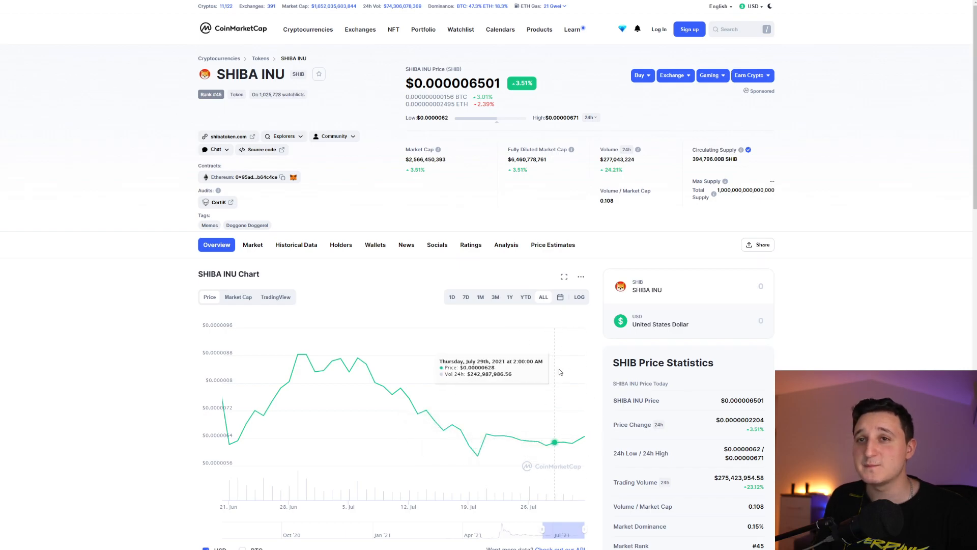
{"action": "mouse_move", "coordinate": [322, 239]}
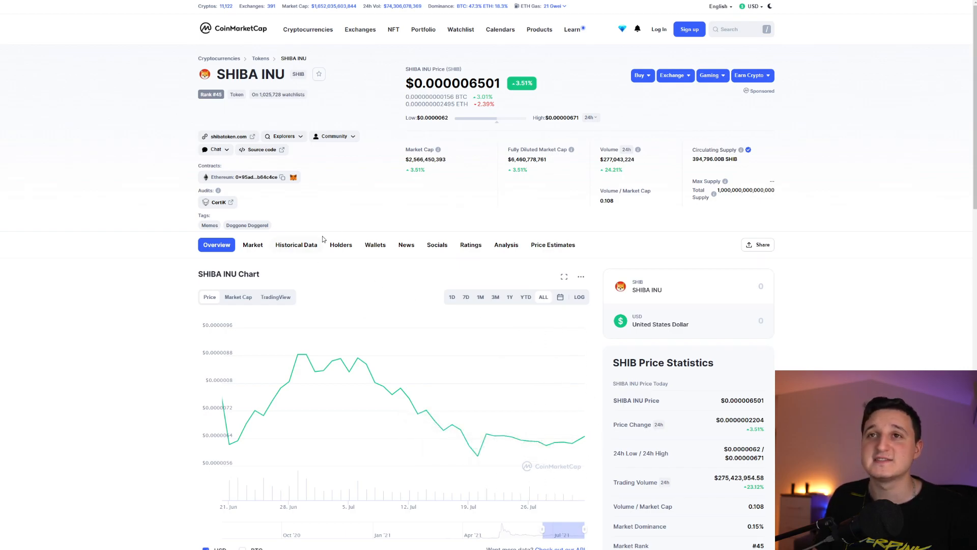
{"action": "mouse_move", "coordinate": [296, 245]}
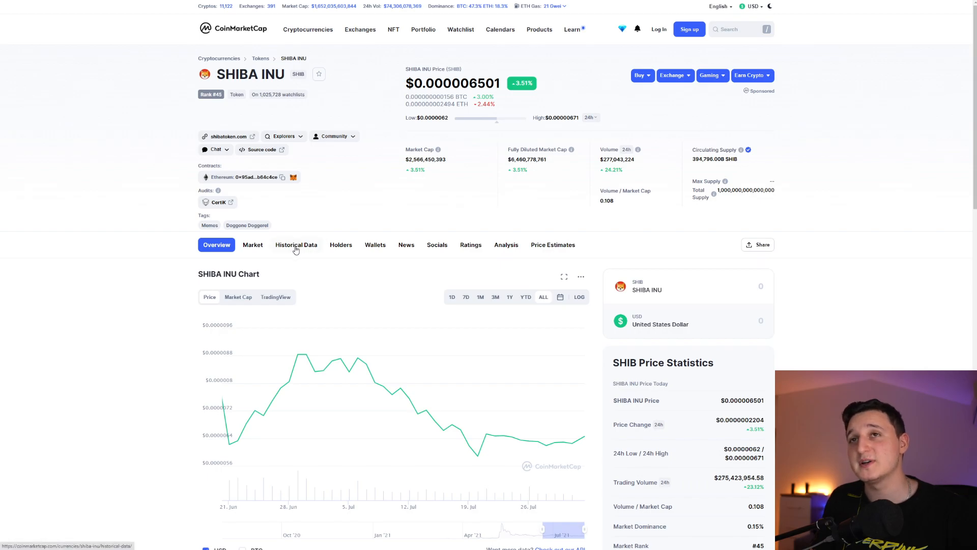
{"action": "mouse_move", "coordinate": [270, 110]}
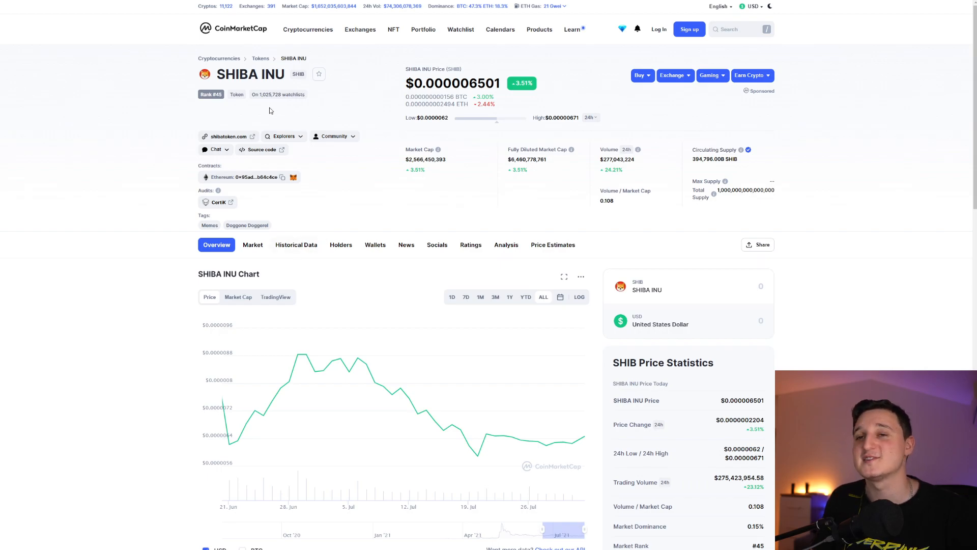
Step: Show the SHIBA INU Market tab and scroll through its exchange pairs table
{"action": "left_click", "coordinate": [252, 245]}
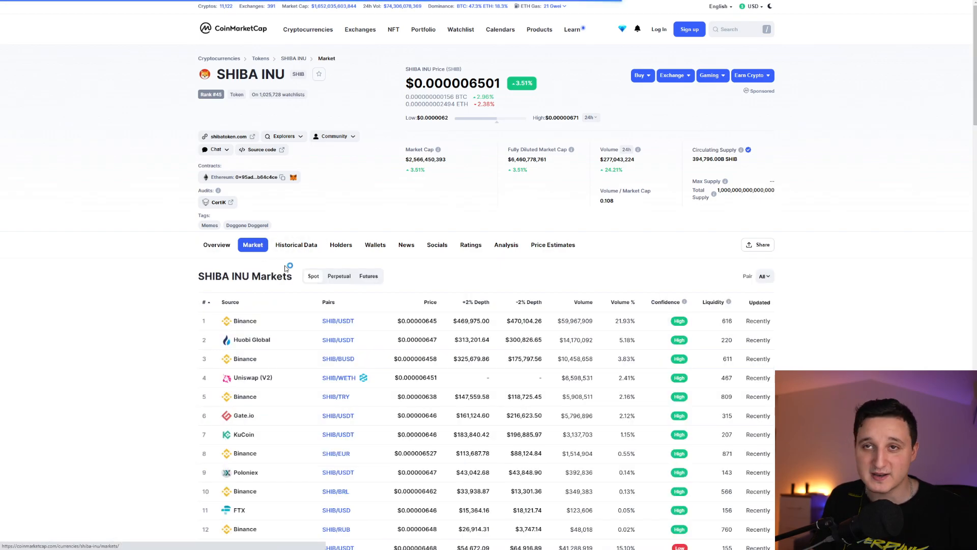
{"action": "scroll", "scroll_direction": "down", "scroll_amount": 3}
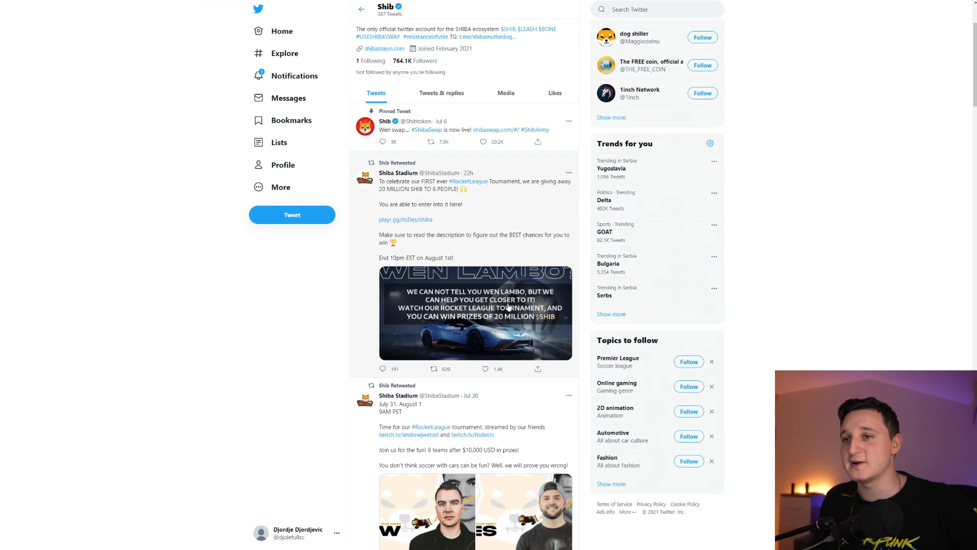
{"action": "scroll", "scroll_direction": "up", "scroll_amount": 3}
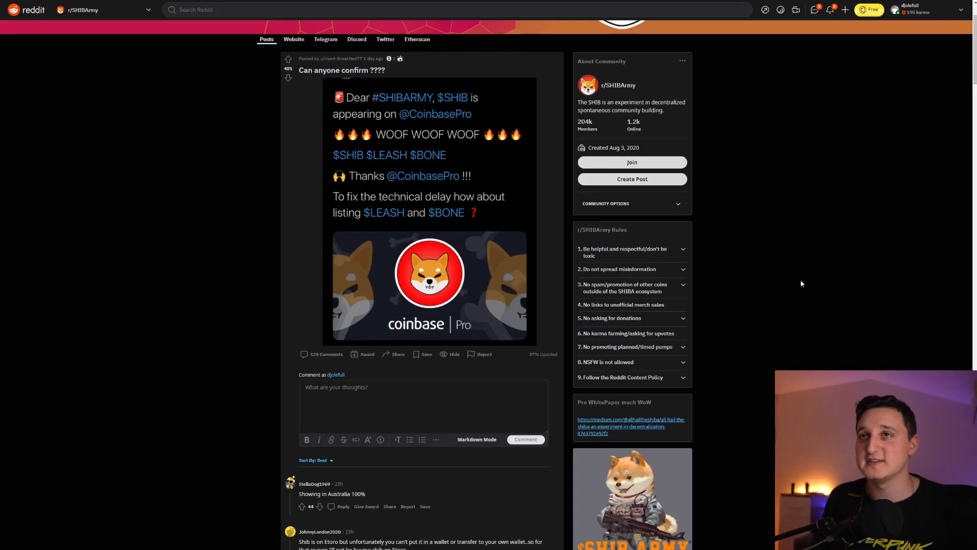
{"action": "mouse_move", "coordinate": [392, 120]}
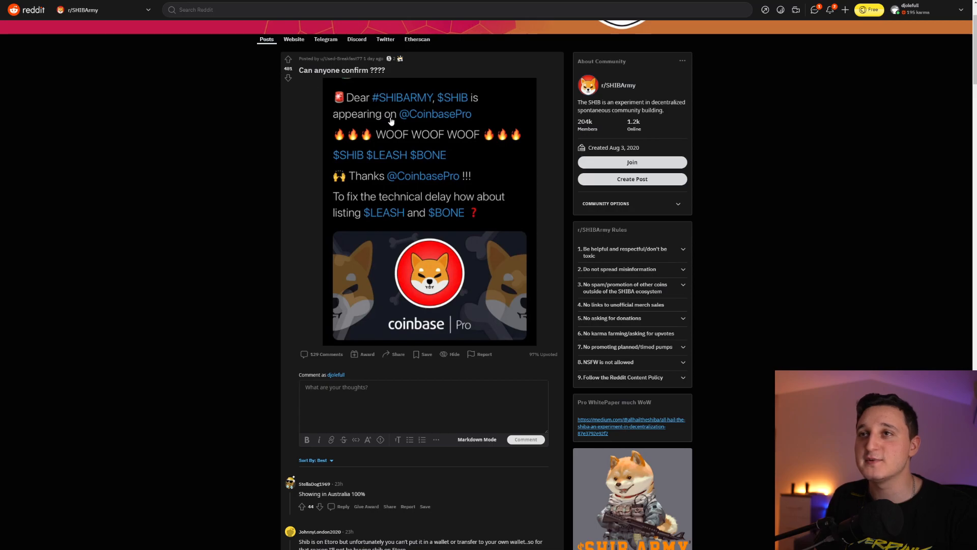
{"action": "mouse_move", "coordinate": [411, 140]}
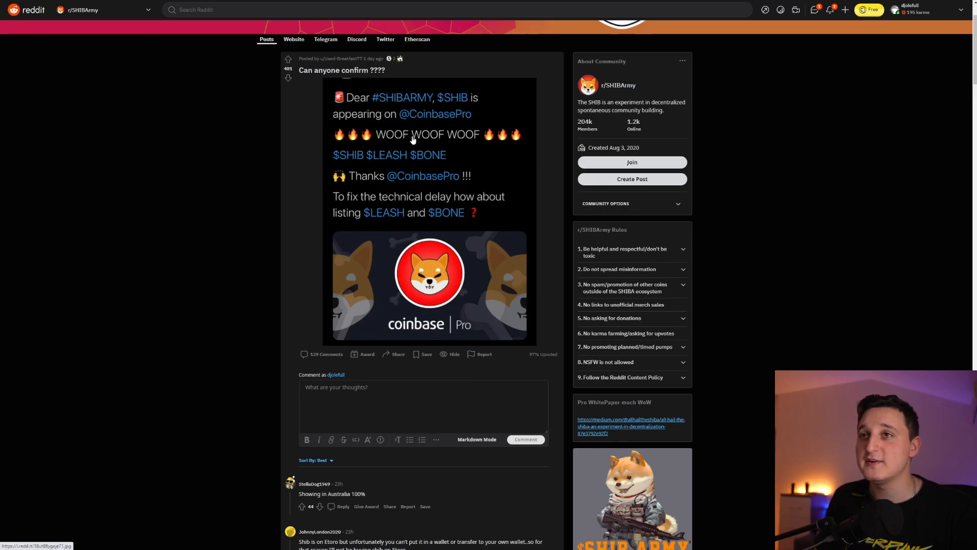
{"action": "mouse_move", "coordinate": [386, 158]}
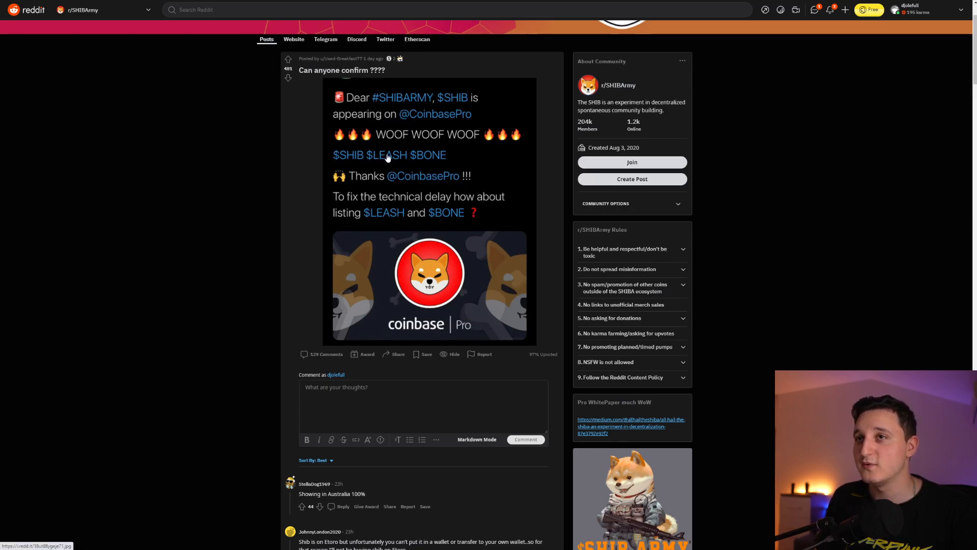
{"action": "mouse_move", "coordinate": [411, 195]}
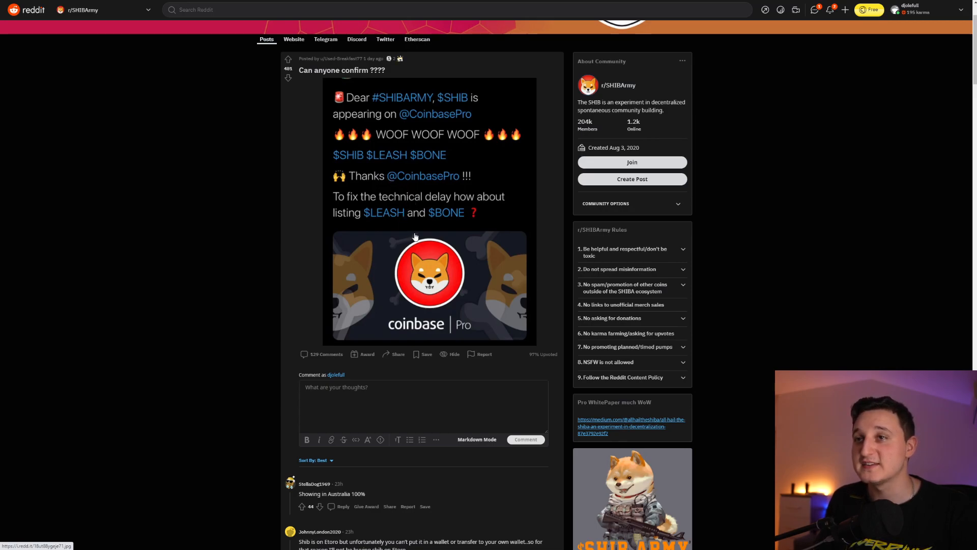
{"action": "mouse_move", "coordinate": [358, 244]}
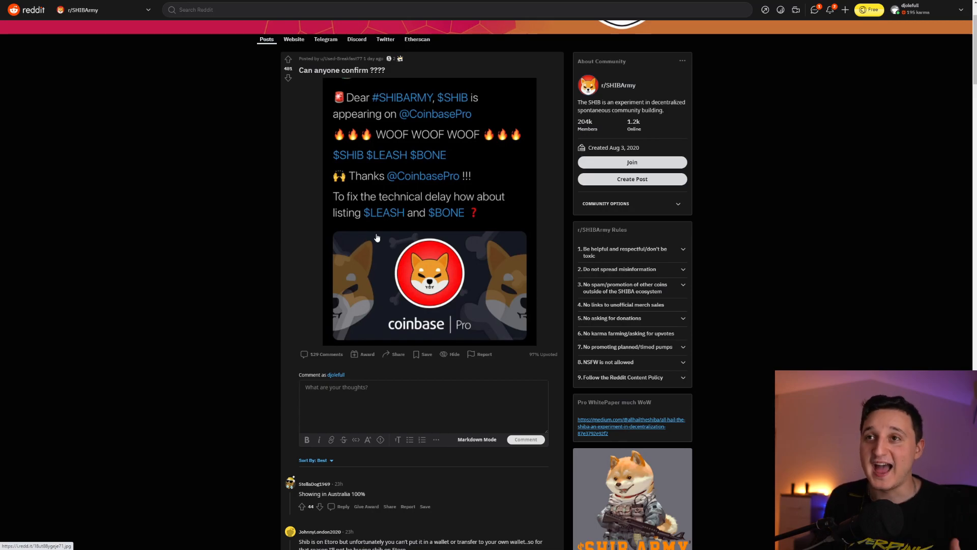
{"action": "mouse_move", "coordinate": [395, 342]}
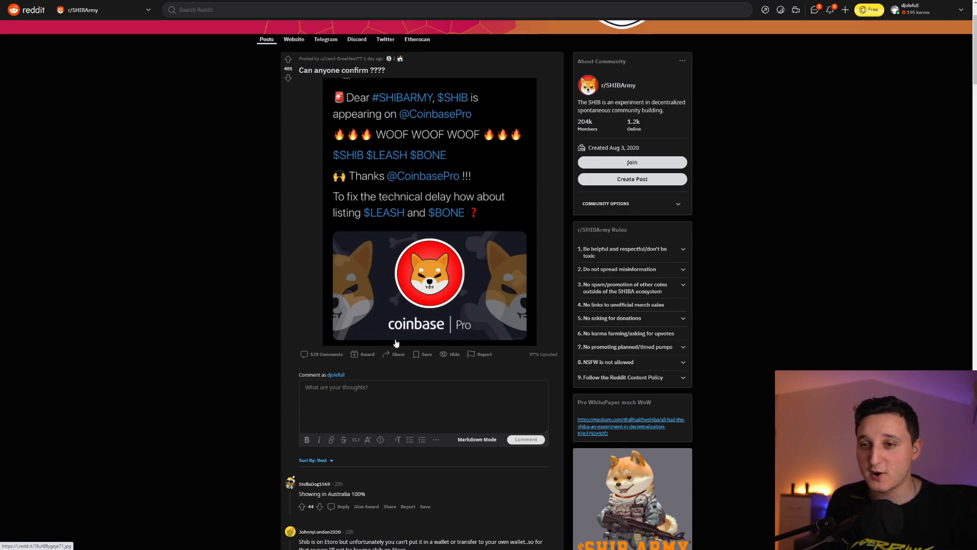
Step: Read the 'Can anyone confirm ????' Coinbase Pro post and its first comments
{"action": "scroll", "scroll_direction": "down", "scroll_amount": 3}
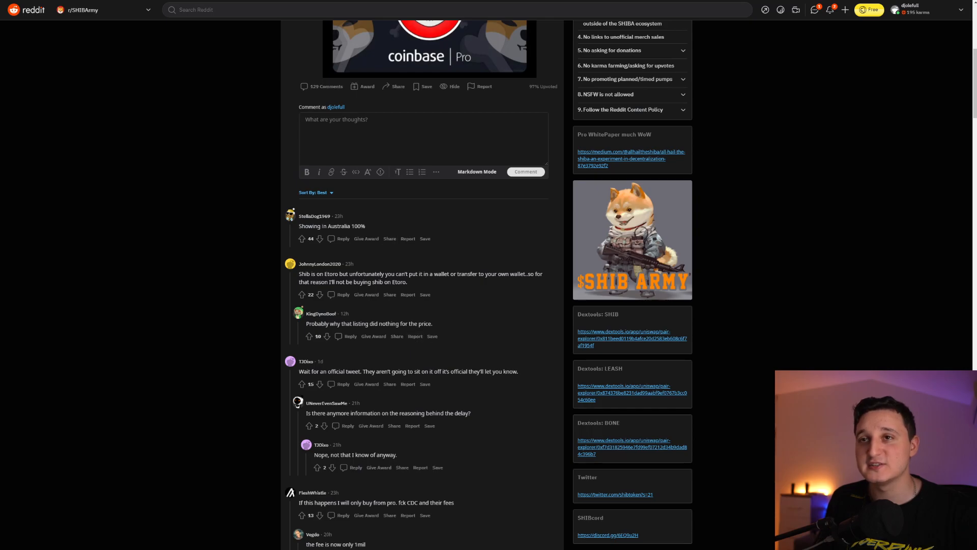
{"action": "mouse_move", "coordinate": [408, 220]}
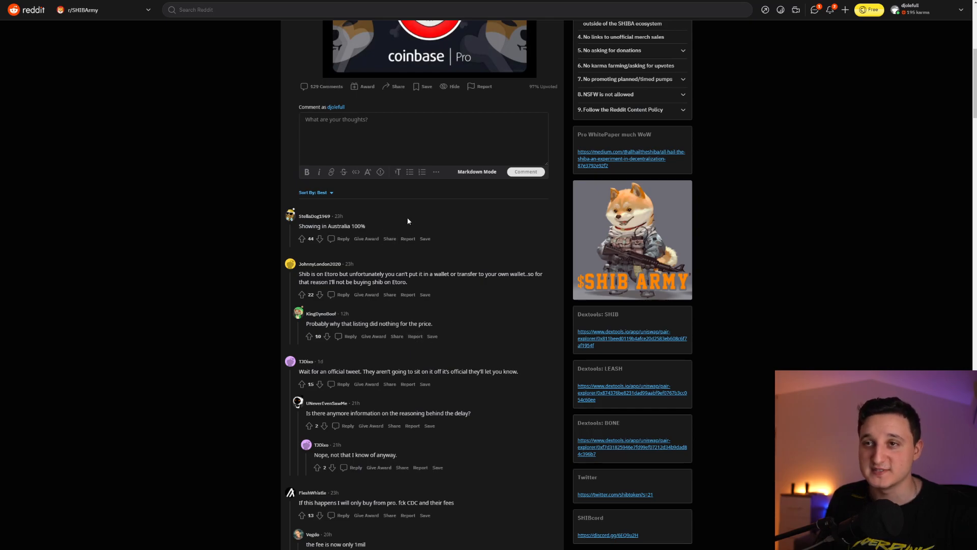
{"action": "scroll", "scroll_direction": "up", "scroll_amount": 3}
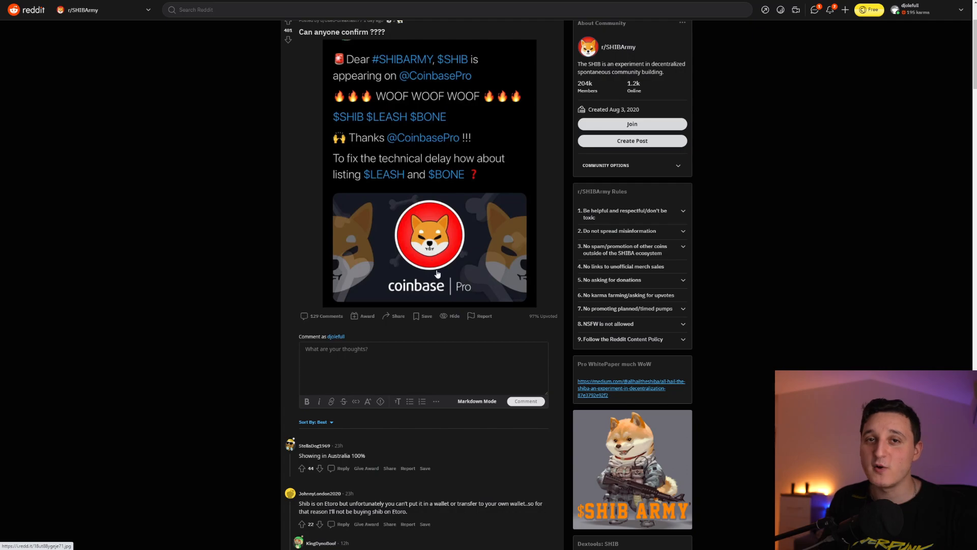
{"action": "mouse_move", "coordinate": [450, 285]}
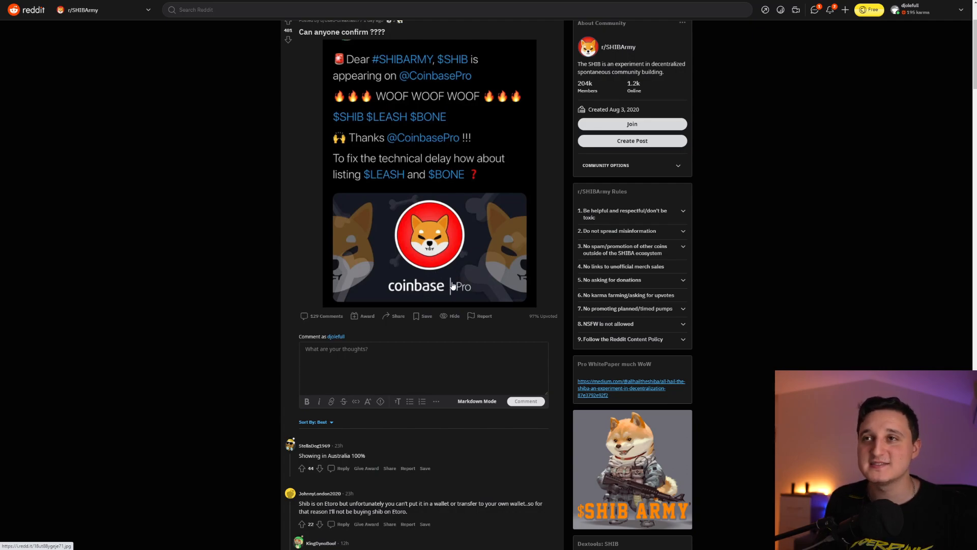
{"action": "scroll", "scroll_direction": "down", "scroll_amount": 3}
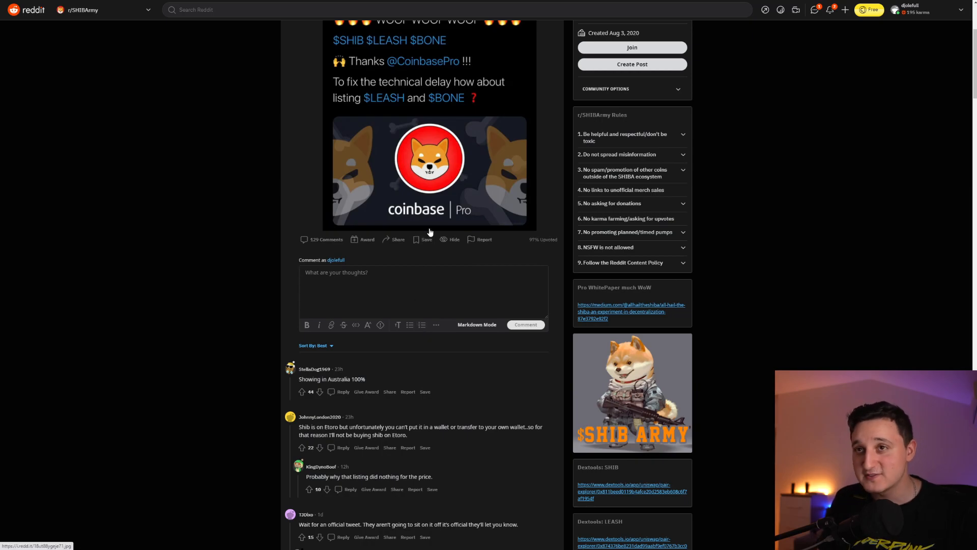
{"action": "scroll", "scroll_direction": "up", "scroll_amount": 3}
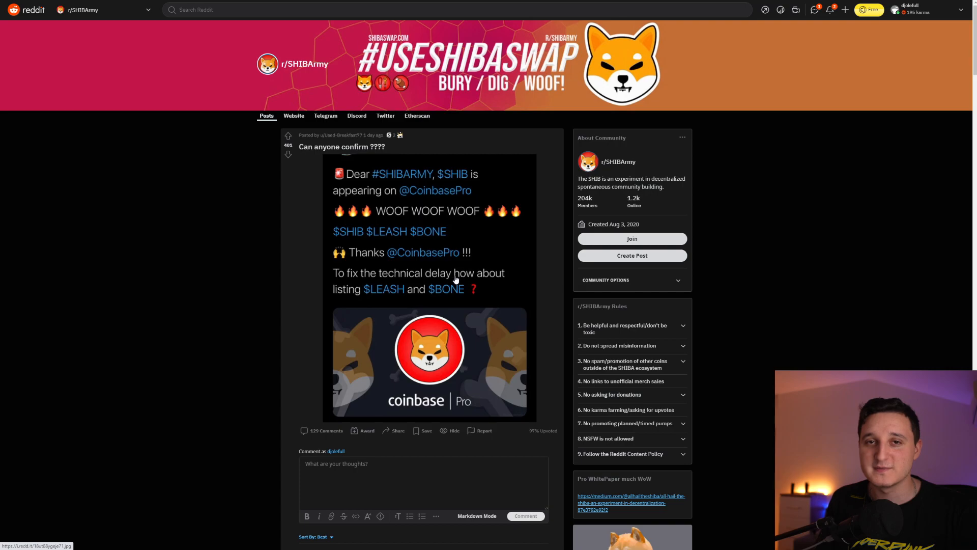
{"action": "scroll", "scroll_direction": "down", "scroll_amount": 3}
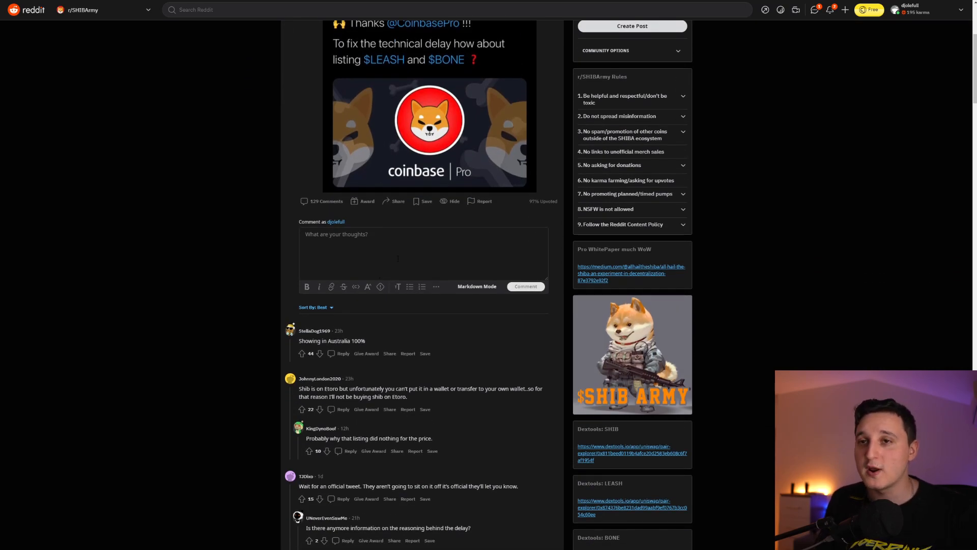
{"action": "mouse_move", "coordinate": [375, 337]}
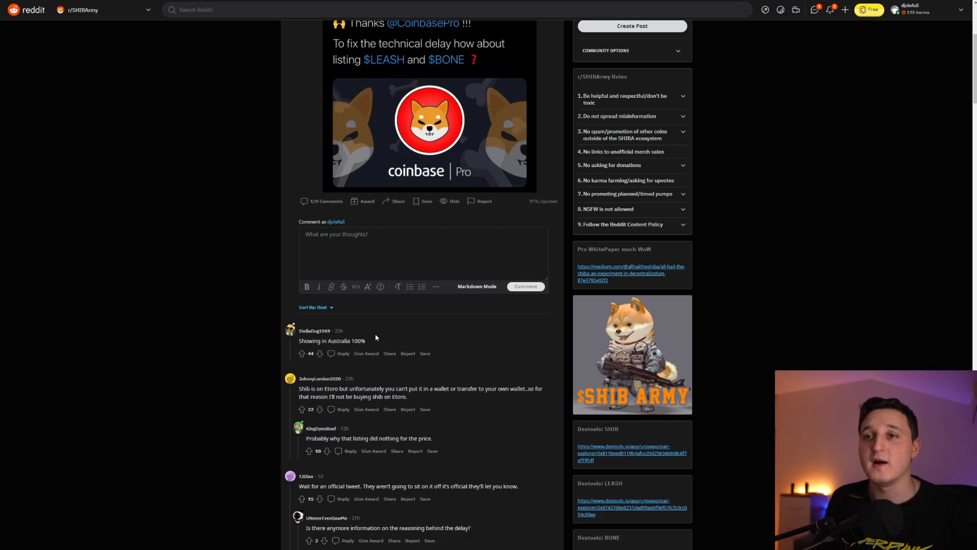
{"action": "scroll", "scroll_direction": "down", "scroll_amount": 3}
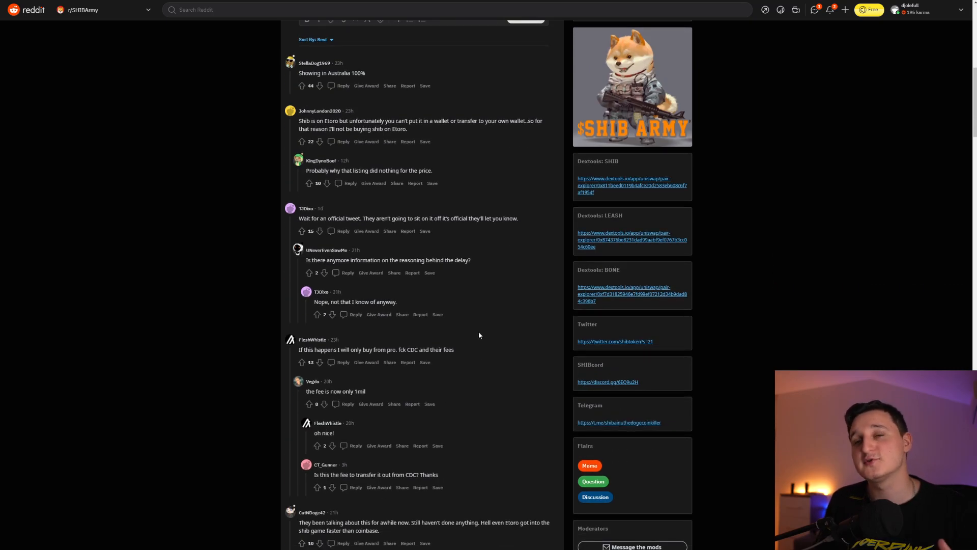
{"action": "scroll", "scroll_direction": "up", "scroll_amount": 3}
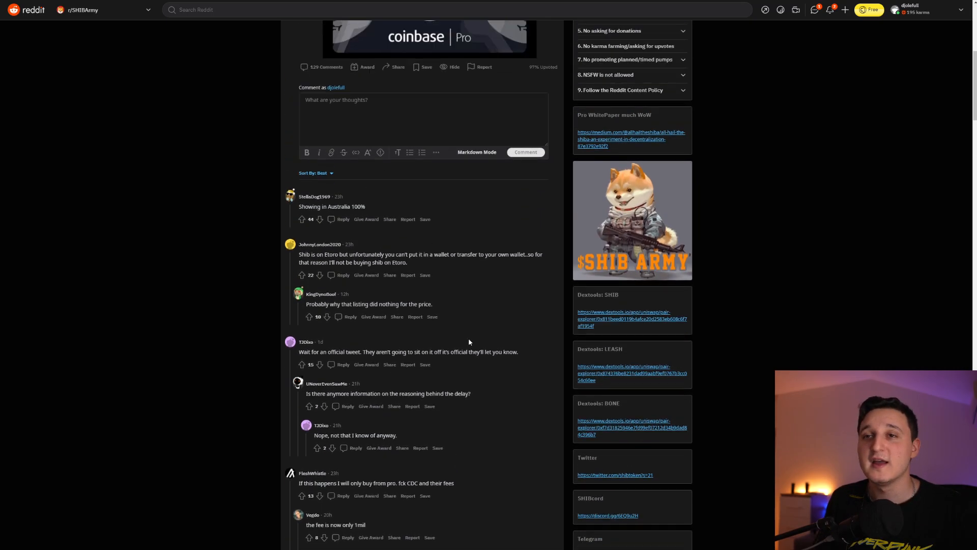
{"action": "scroll", "scroll_direction": "up", "scroll_amount": 3}
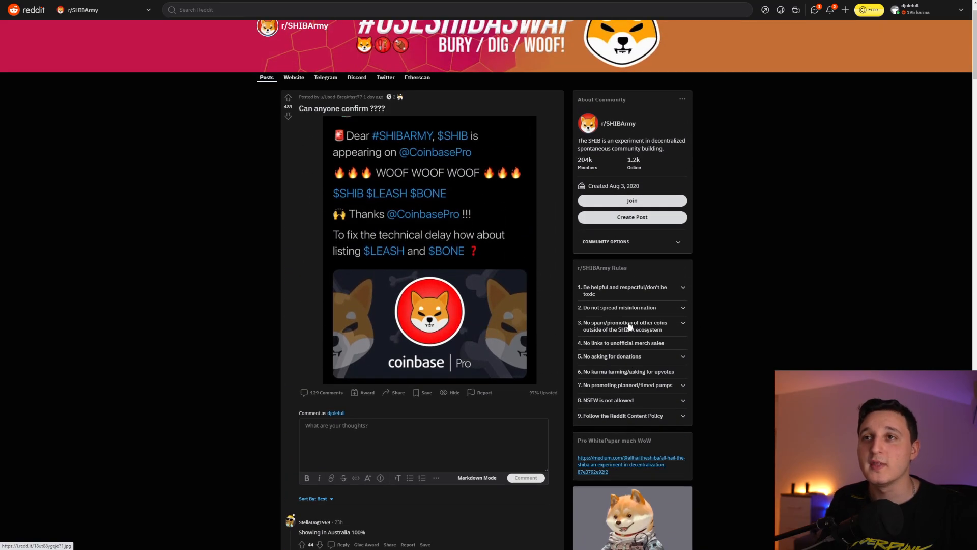
{"action": "mouse_move", "coordinate": [789, 302]}
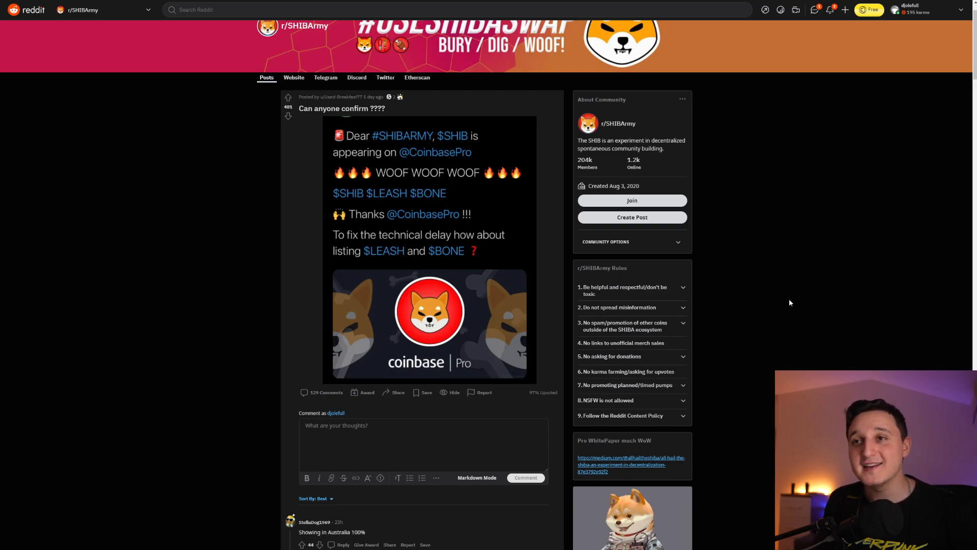
Step: Scroll through the remaining comments on the Coinbase Pro listing post
{"action": "scroll", "scroll_direction": "down", "scroll_amount": 3}
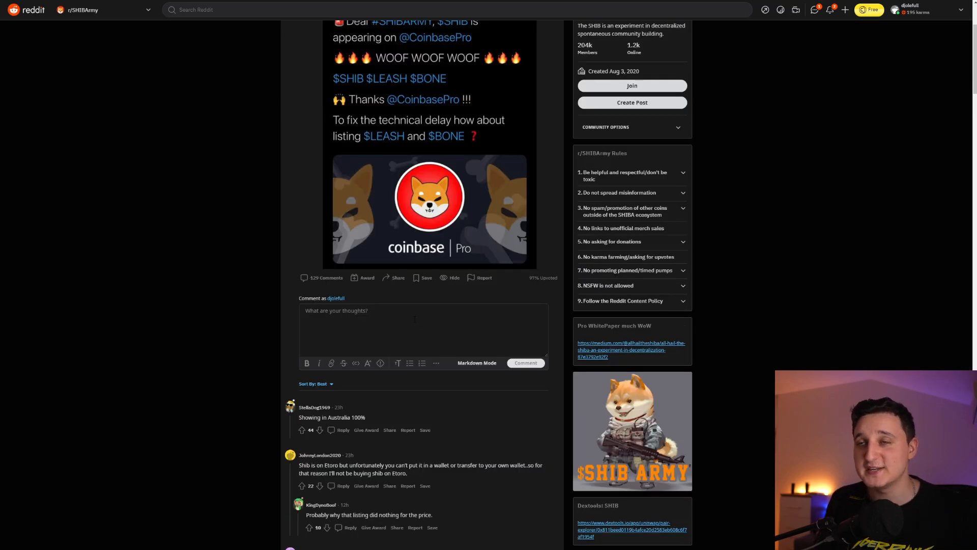
{"action": "scroll", "scroll_direction": "up", "scroll_amount": 3}
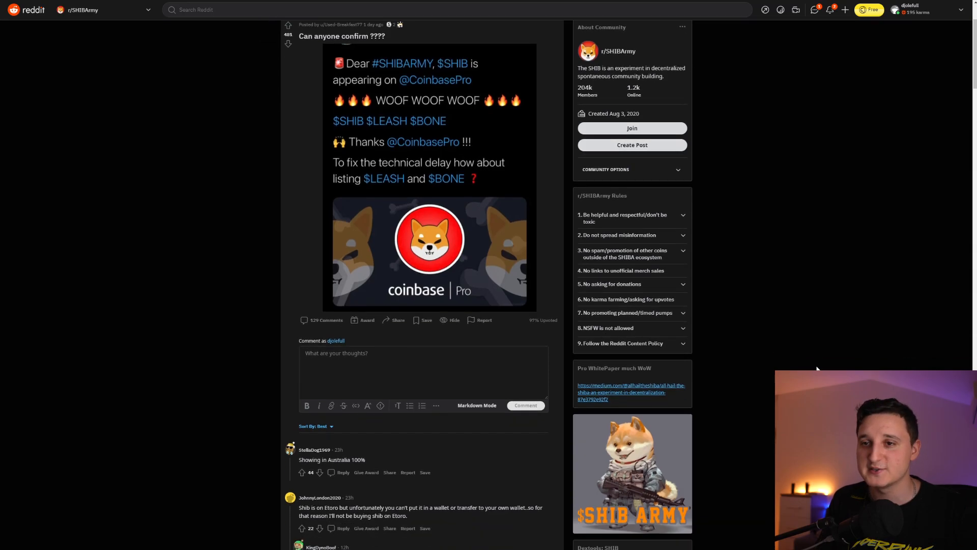
{"action": "scroll", "scroll_direction": "up", "scroll_amount": 3}
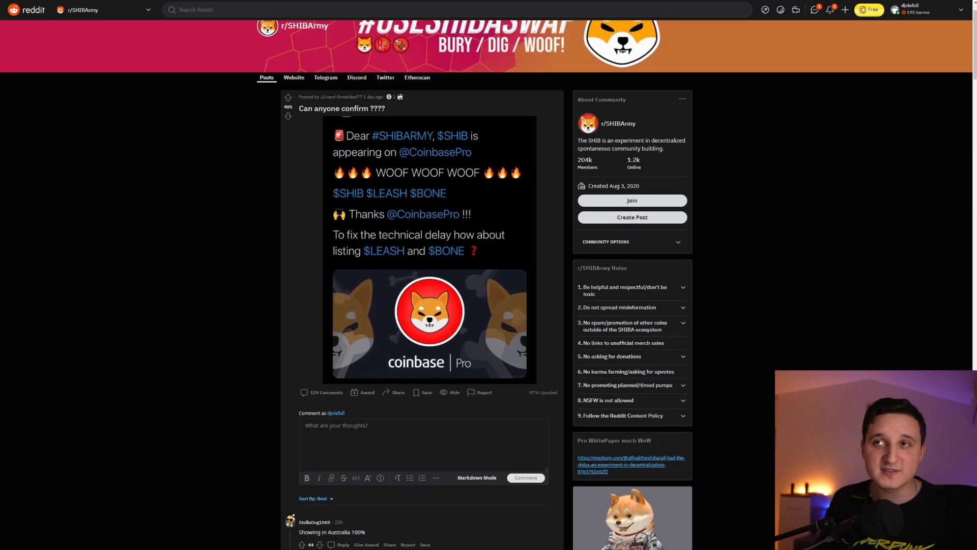
{"action": "scroll", "scroll_direction": "down", "scroll_amount": 3}
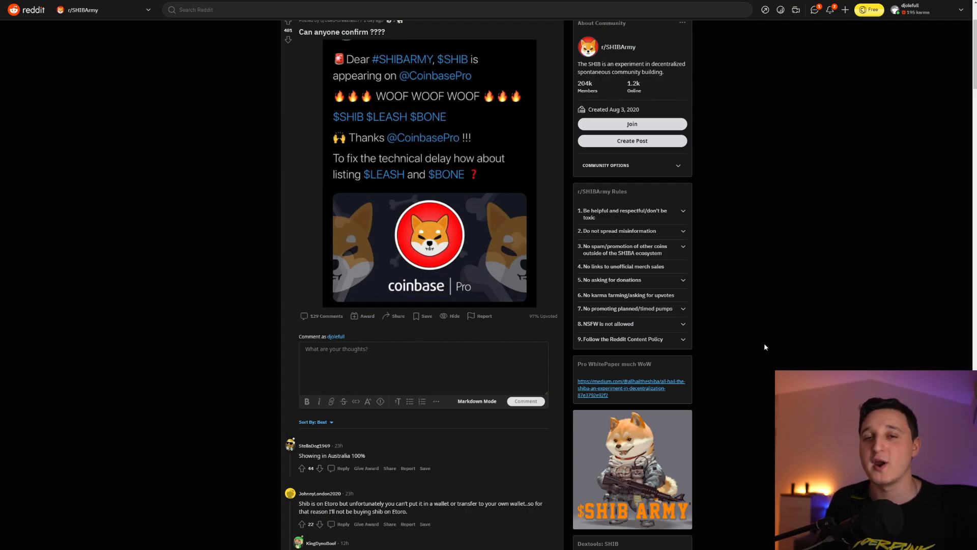
{"action": "scroll", "scroll_direction": "up", "scroll_amount": 3}
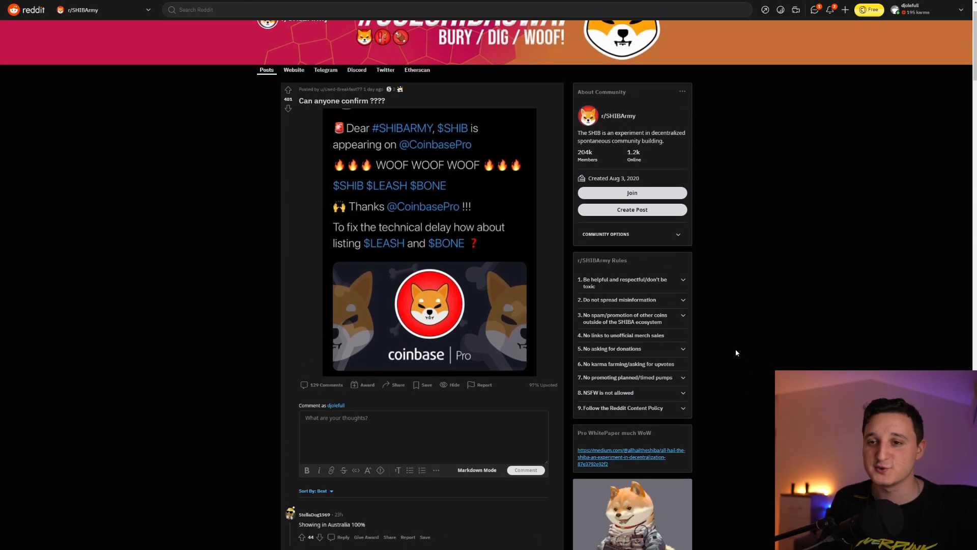
{"action": "scroll", "scroll_direction": "down", "scroll_amount": 3}
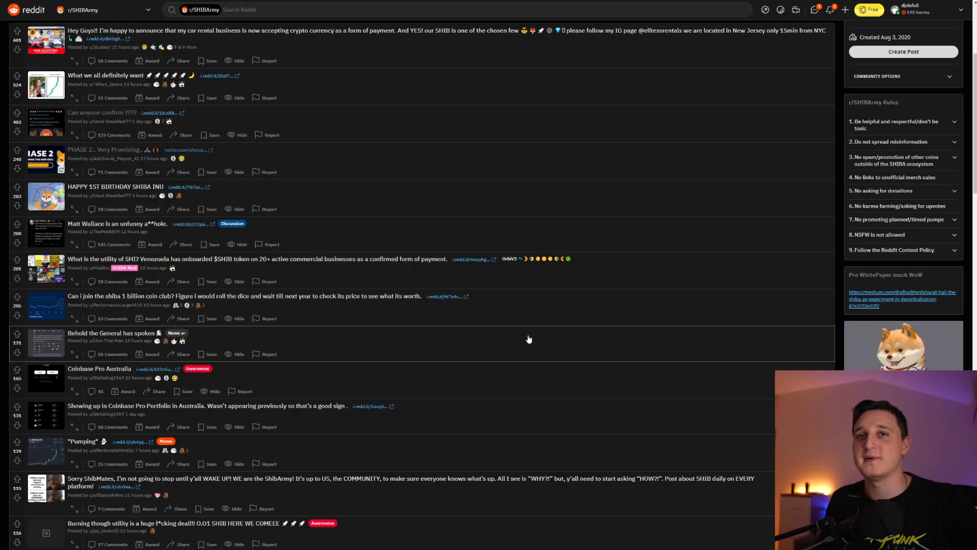
Step: Open the 'PHASE 2.. Very Promising' post's linked Shytoshi Kusama tweet
{"action": "left_click", "coordinate": [188, 150]}
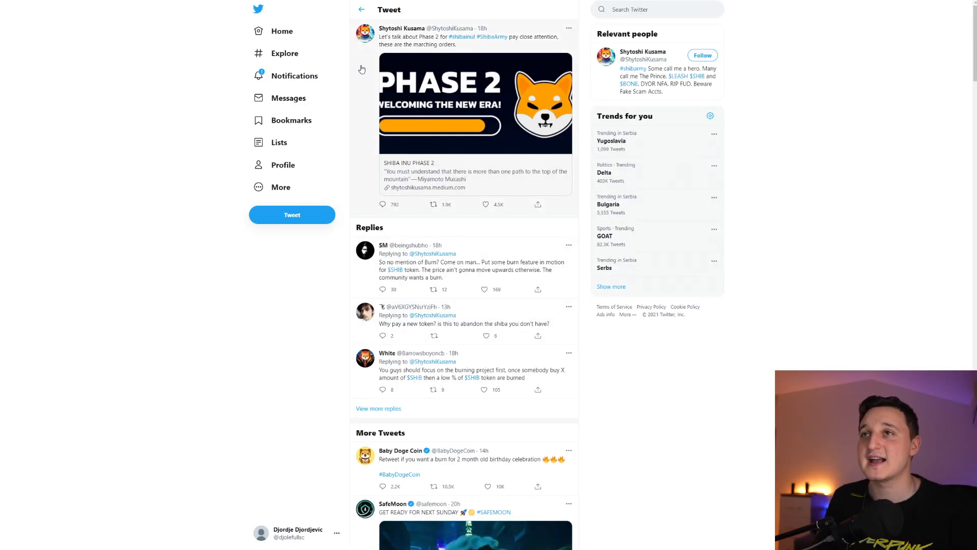
{"action": "mouse_move", "coordinate": [288, 98]}
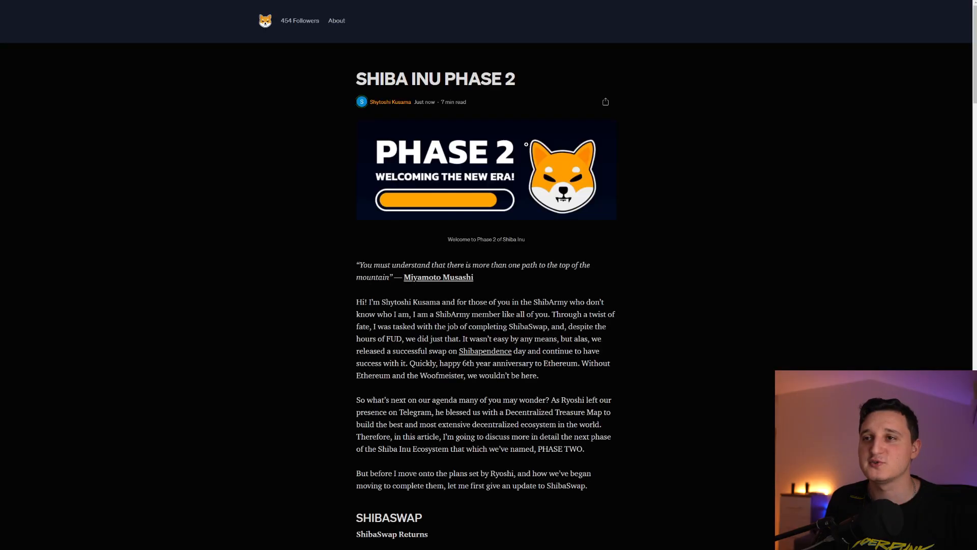
{"action": "scroll", "scroll_direction": "down", "scroll_amount": 3}
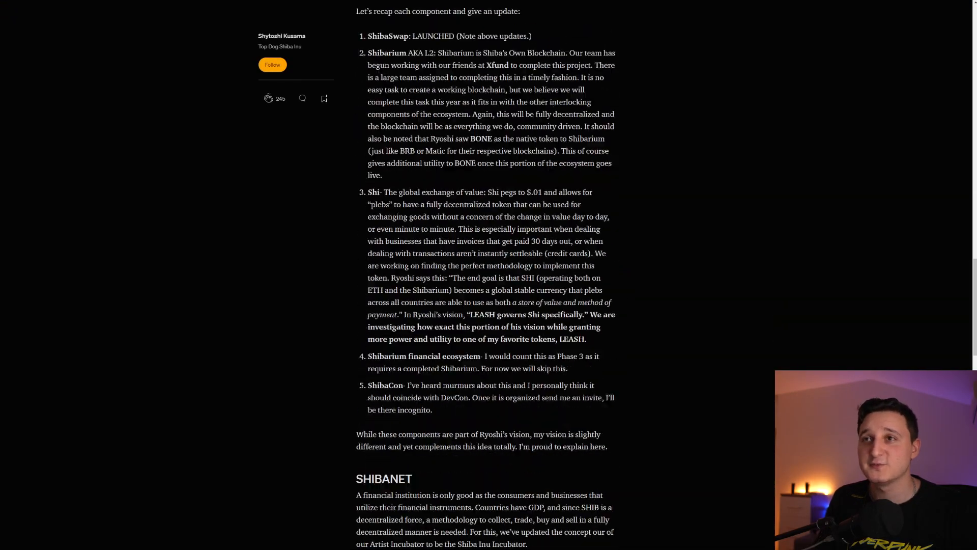
{"action": "scroll", "scroll_direction": "down", "scroll_amount": 3}
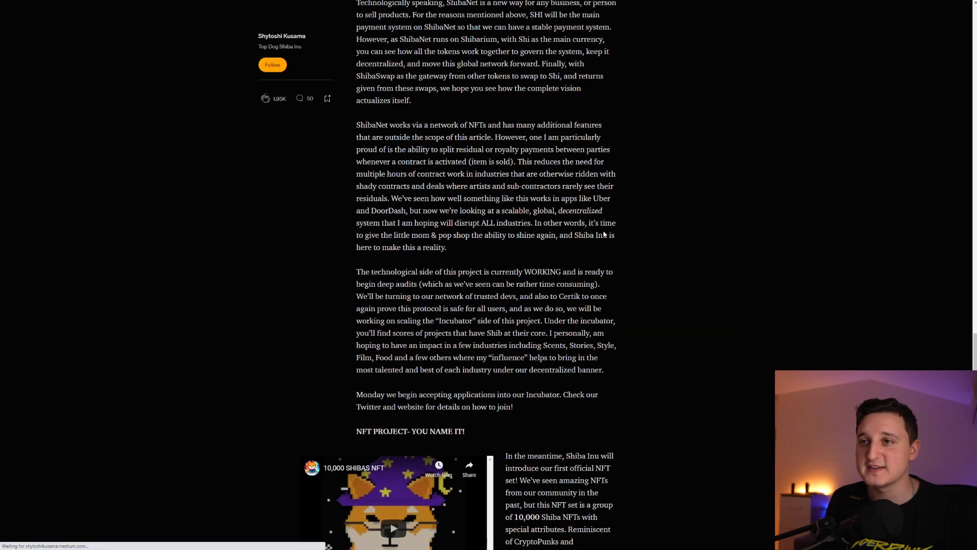
{"action": "scroll", "scroll_direction": "down", "scroll_amount": 3}
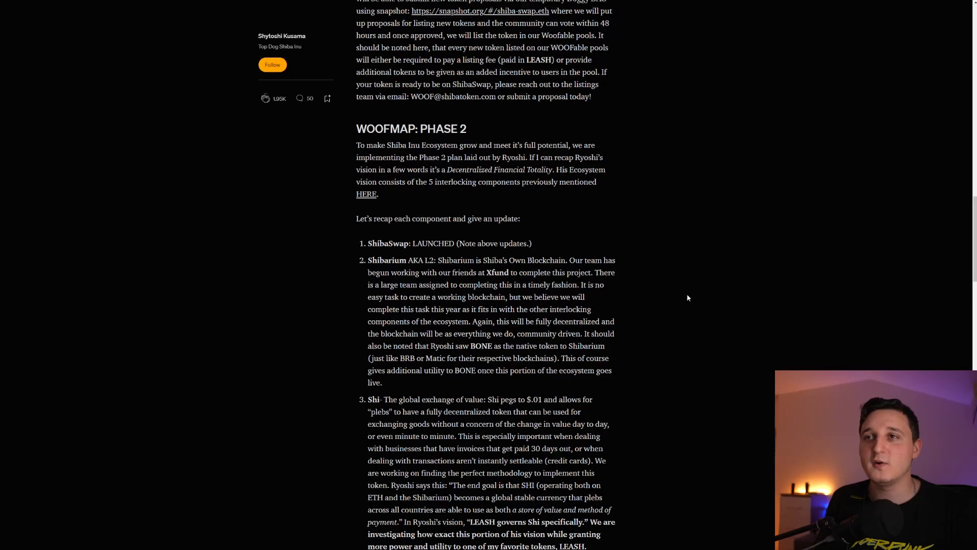
{"action": "scroll", "scroll_direction": "up", "scroll_amount": 3}
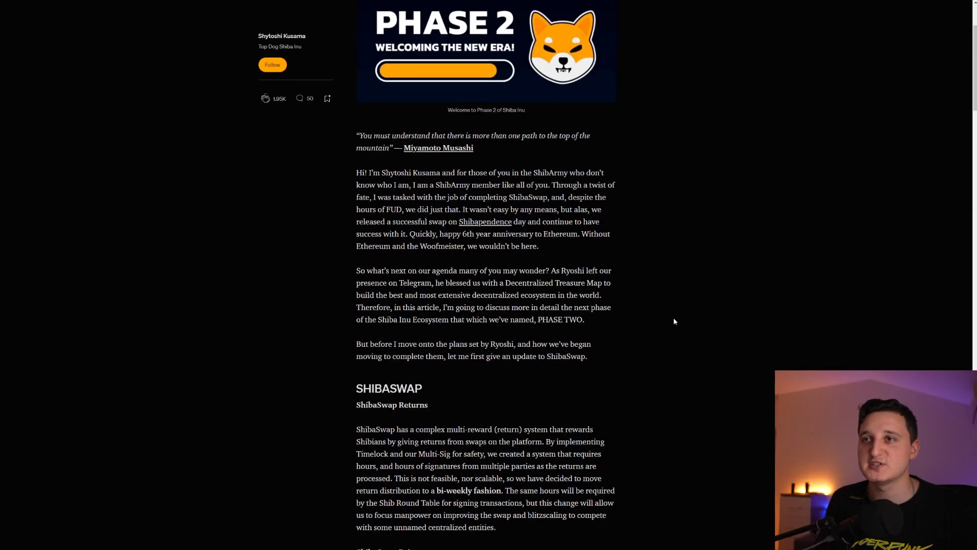
{"action": "scroll", "scroll_direction": "up", "scroll_amount": 3}
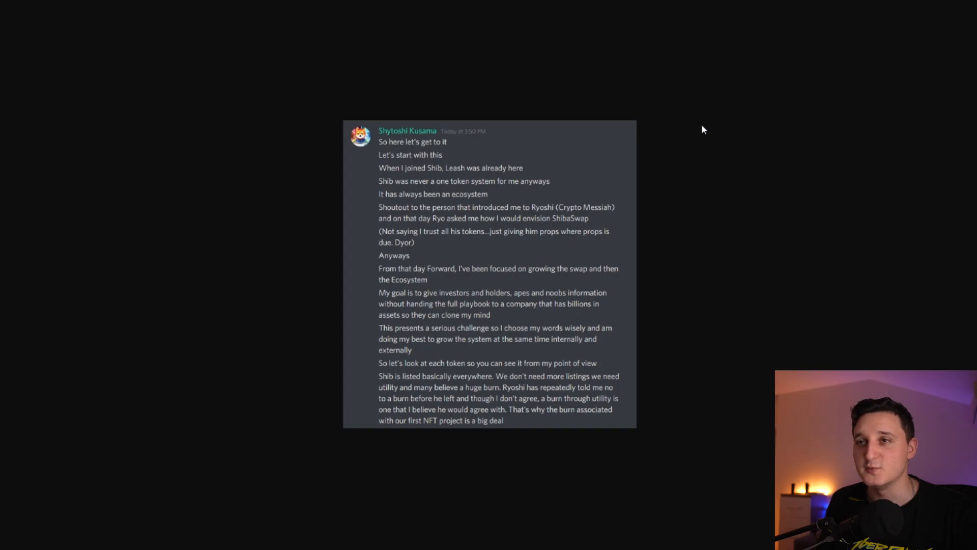
{"action": "mouse_move", "coordinate": [685, 184]}
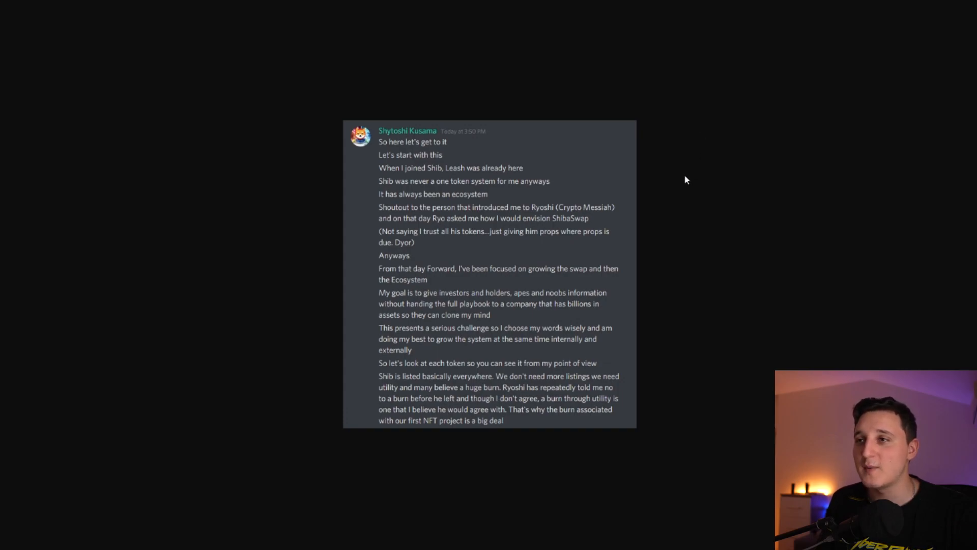
{"action": "mouse_move", "coordinate": [709, 184]}
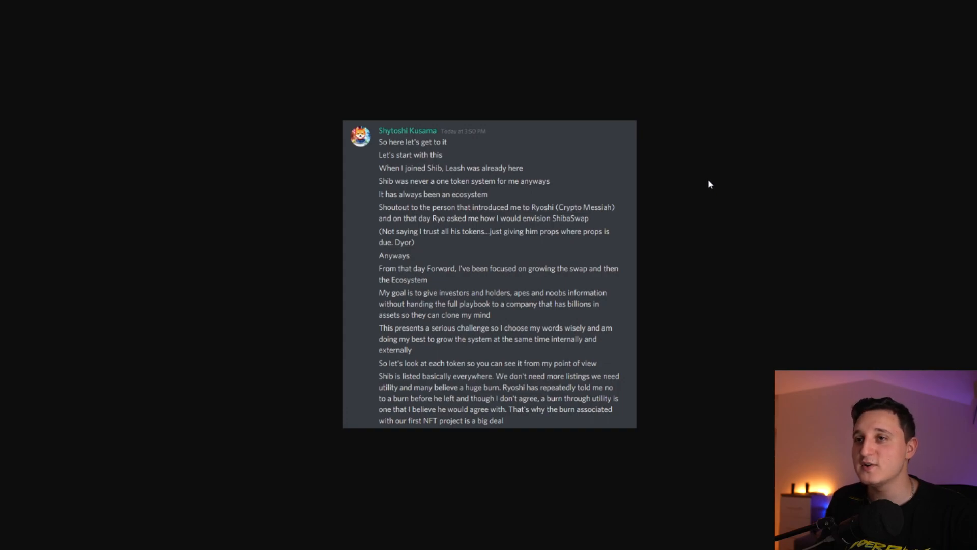
{"action": "mouse_move", "coordinate": [717, 181]}
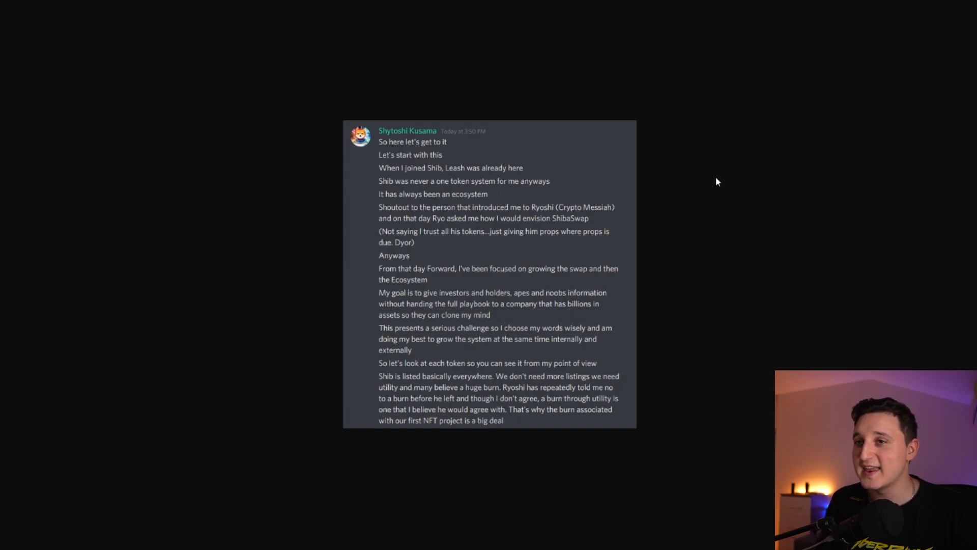
{"action": "mouse_move", "coordinate": [701, 191]}
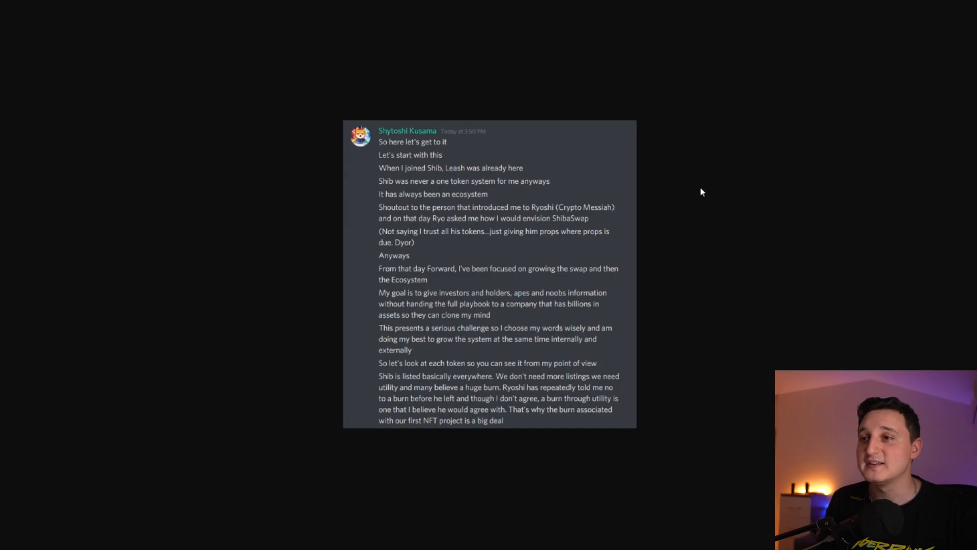
{"action": "mouse_move", "coordinate": [685, 193]}
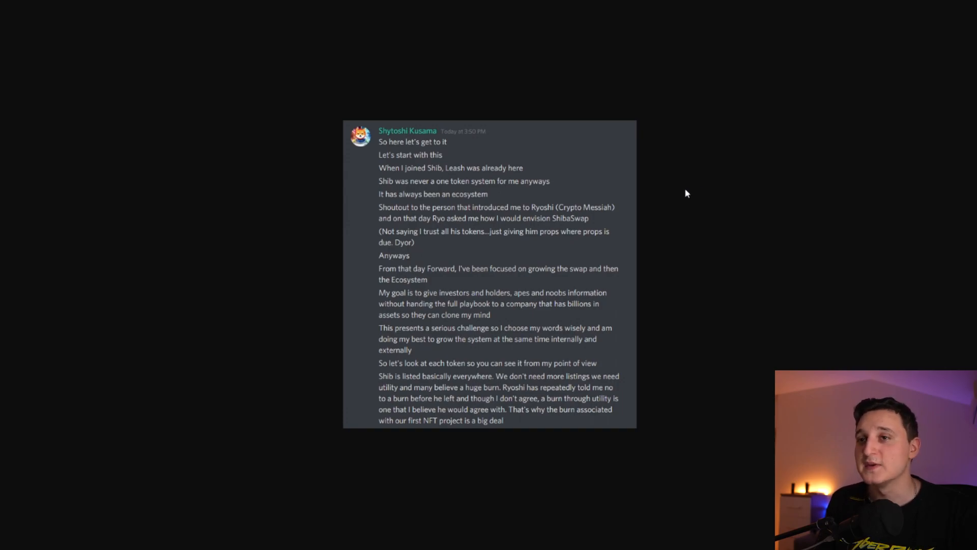
{"action": "mouse_move", "coordinate": [613, 252]}
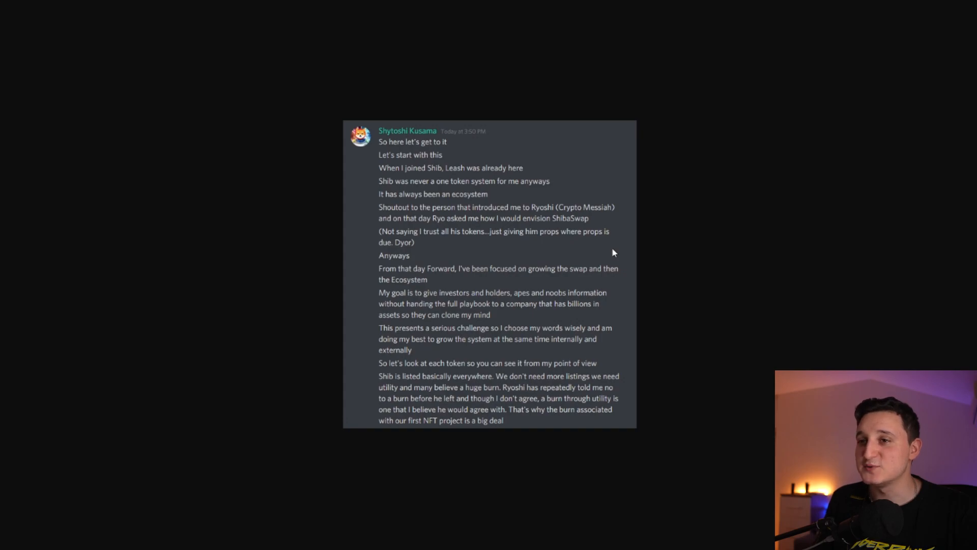
{"action": "mouse_move", "coordinate": [610, 300]}
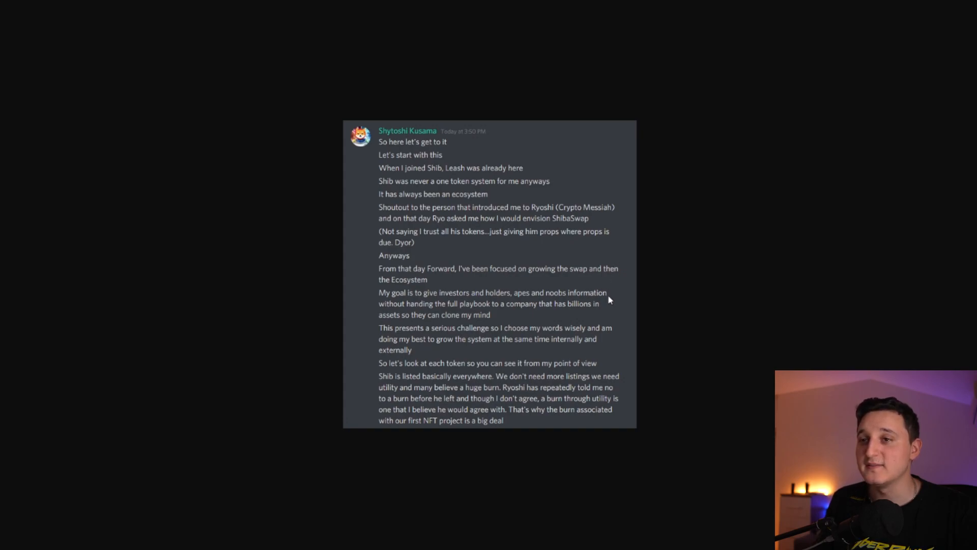
{"action": "mouse_move", "coordinate": [603, 317]}
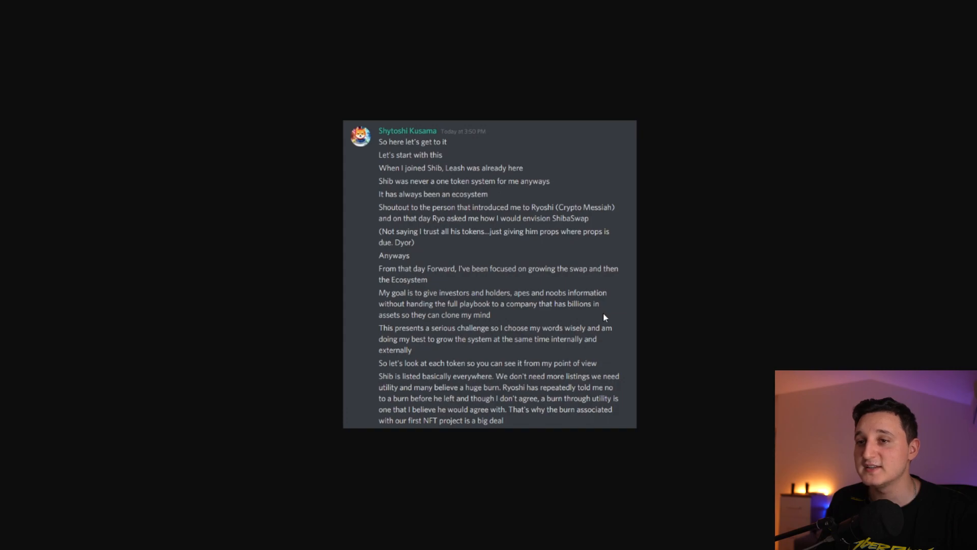
{"action": "mouse_move", "coordinate": [601, 309]}
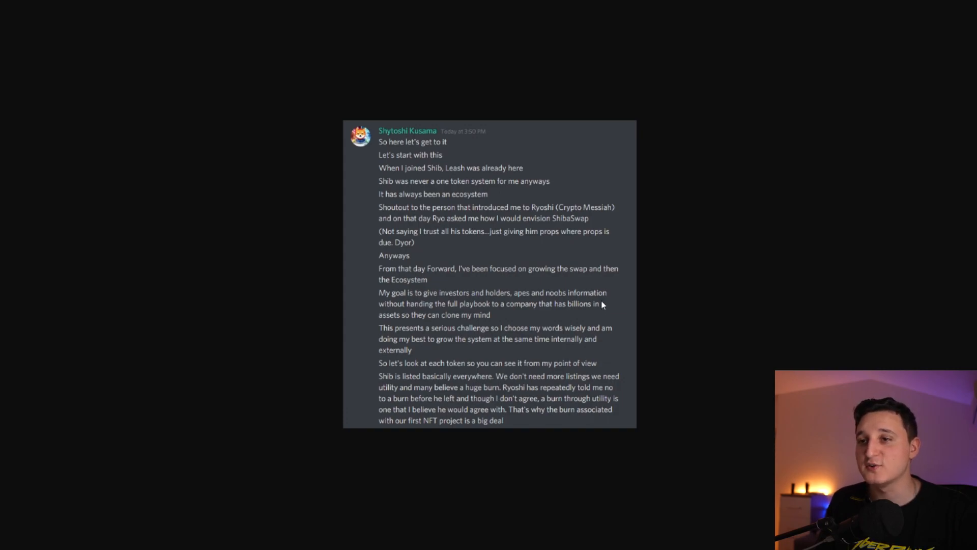
{"action": "mouse_move", "coordinate": [598, 313]}
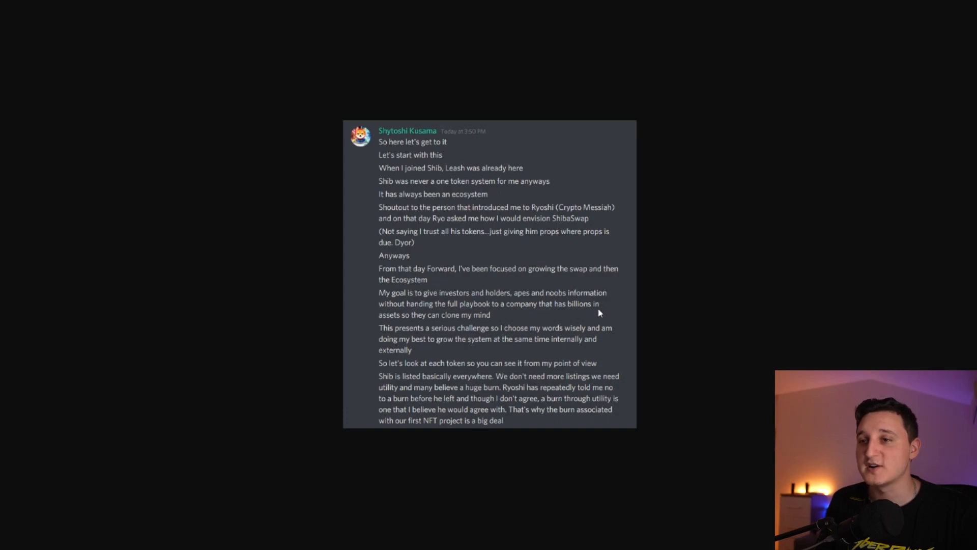
{"action": "mouse_move", "coordinate": [721, 259]}
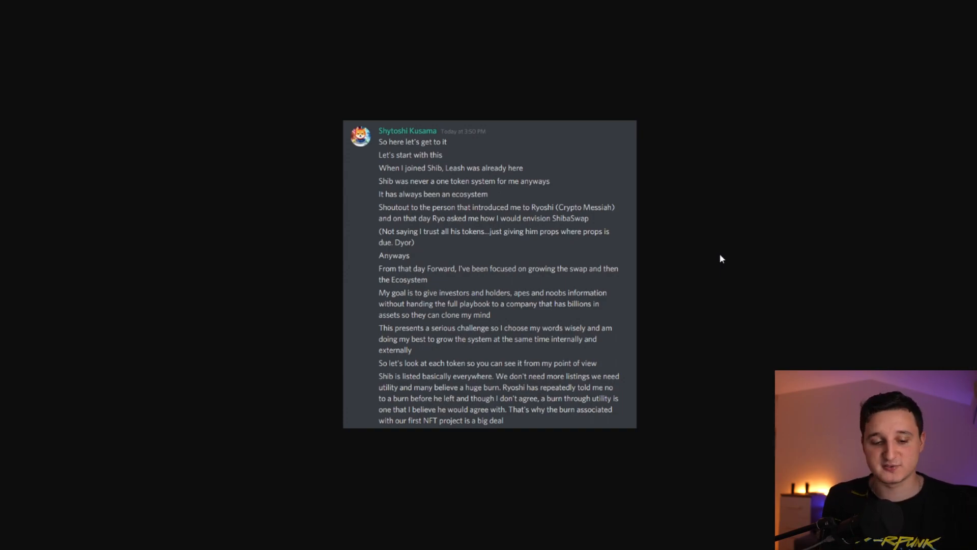
Step: Scroll to the message's passages on Shib utility, the 10,000-NFT burn and Leash
{"action": "scroll", "scroll_direction": "down", "scroll_amount": 3}
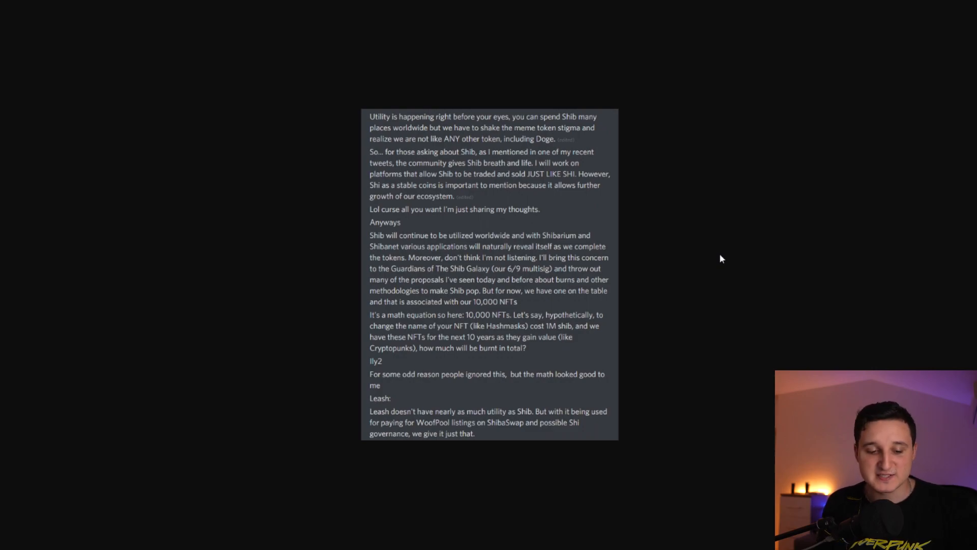
Step: Scroll to the message's closing section on Bone governance, Phase 2 and sign-off
{"action": "scroll", "scroll_direction": "down", "scroll_amount": 3}
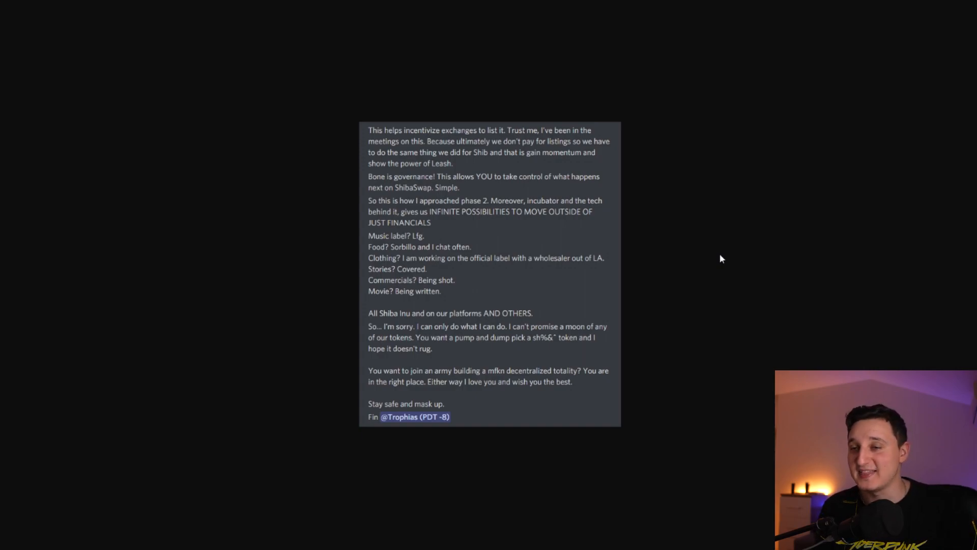
{"action": "mouse_move", "coordinate": [673, 295]}
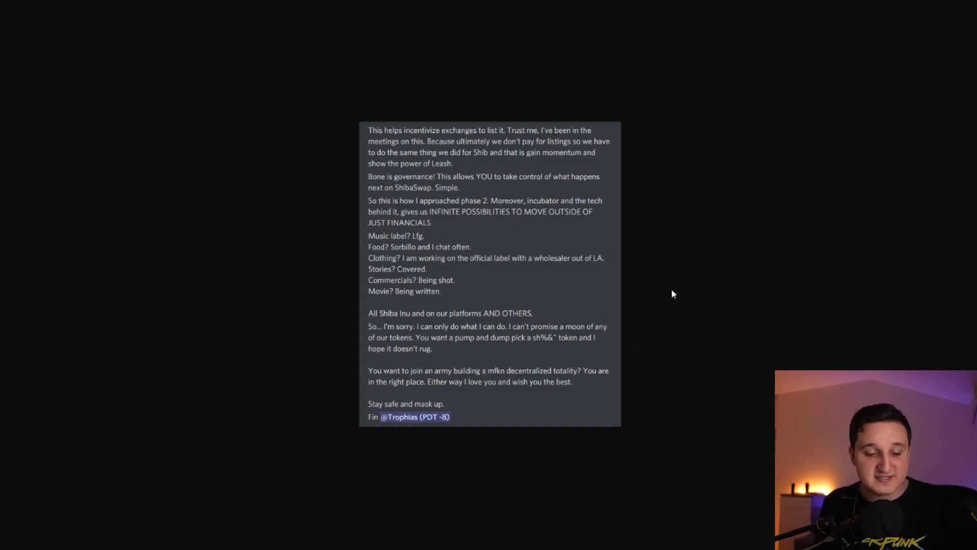
{"action": "scroll", "scroll_direction": "up", "scroll_amount": 3}
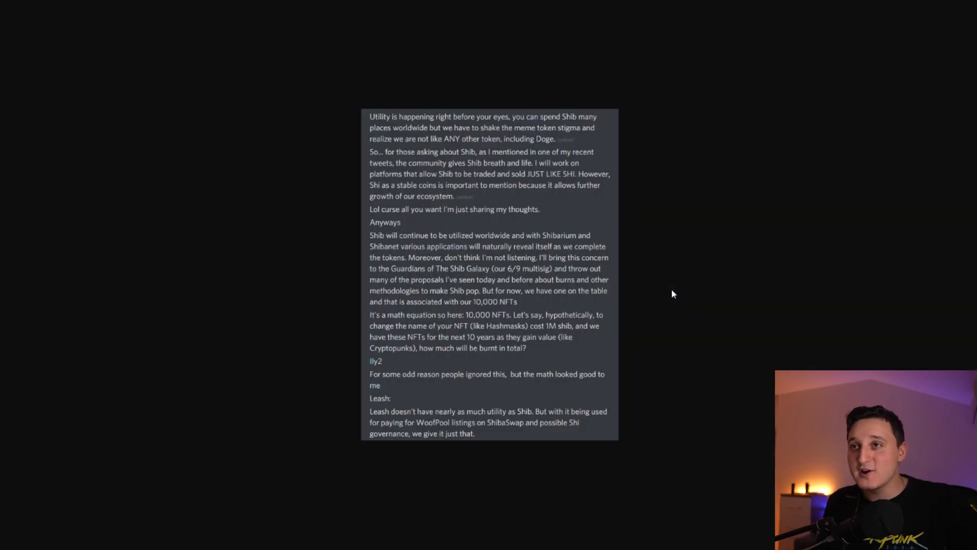
{"action": "scroll", "scroll_direction": "up", "scroll_amount": 3}
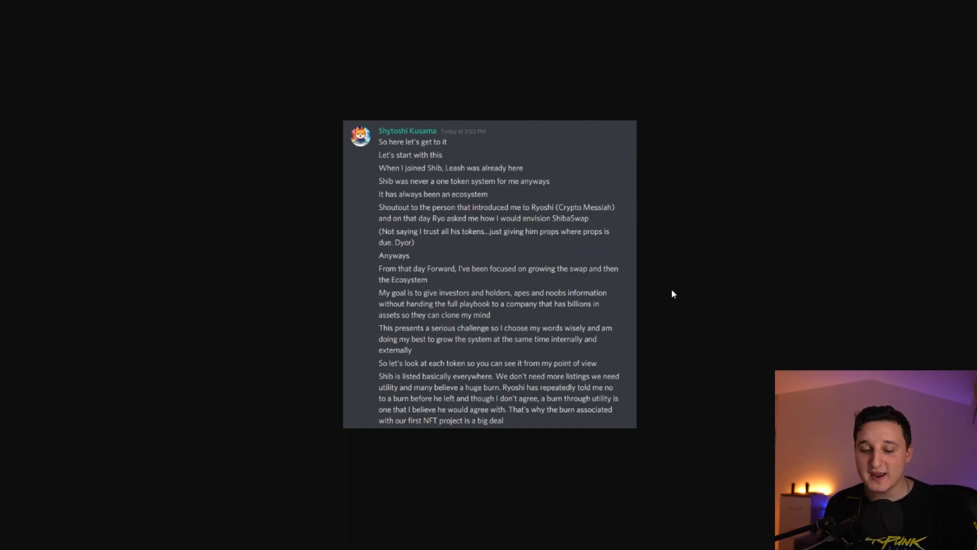
{"action": "scroll", "scroll_direction": "down", "scroll_amount": 3}
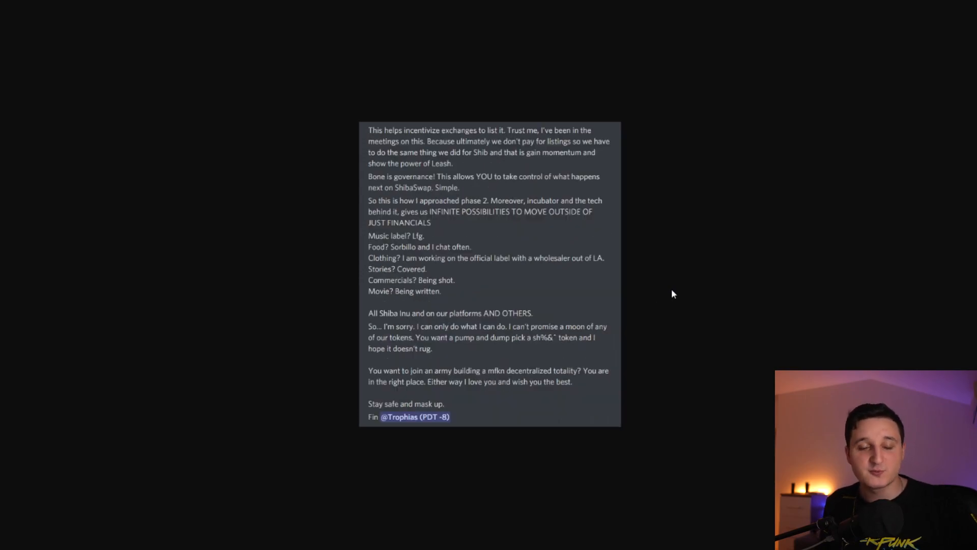
{"action": "scroll", "scroll_direction": "up", "scroll_amount": 3}
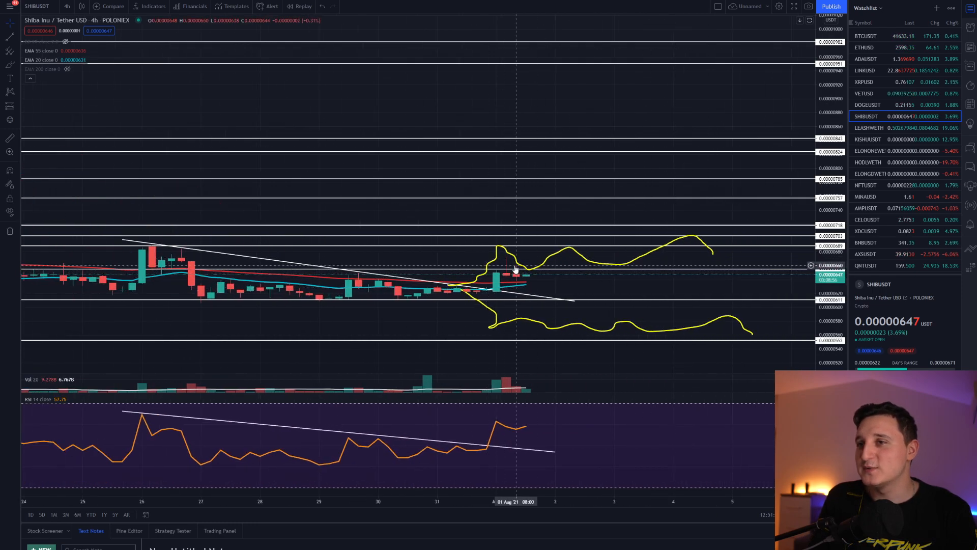
{"action": "mouse_move", "coordinate": [456, 269]}
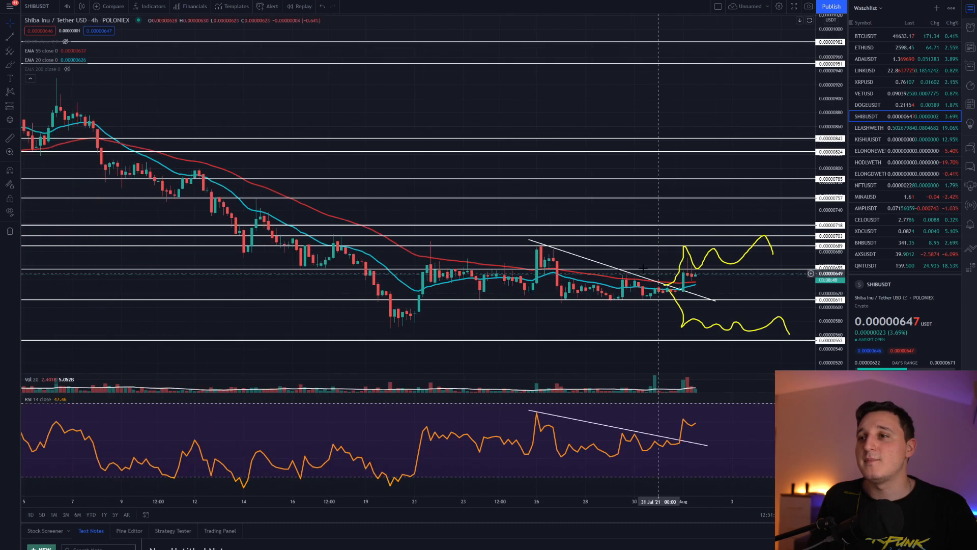
{"action": "mouse_move", "coordinate": [595, 256]}
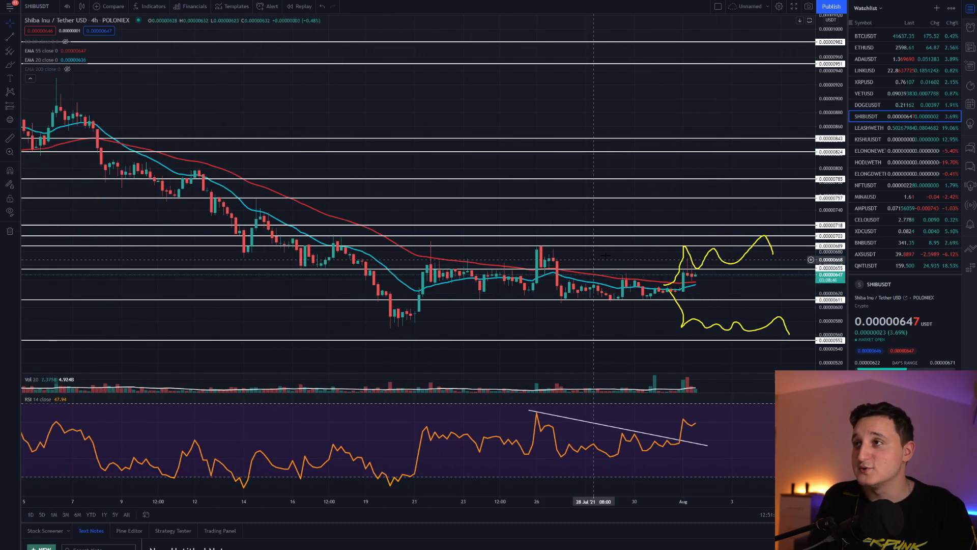